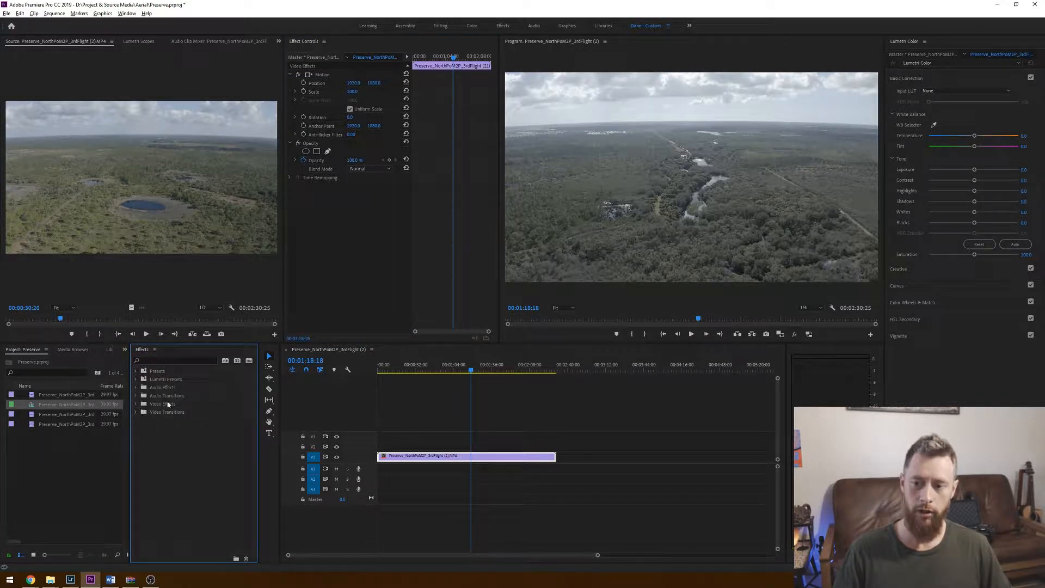
Search the Effects panel for 'distortion' and scan the filtered results.
{"action": "left_click", "coordinate": [179, 360]}
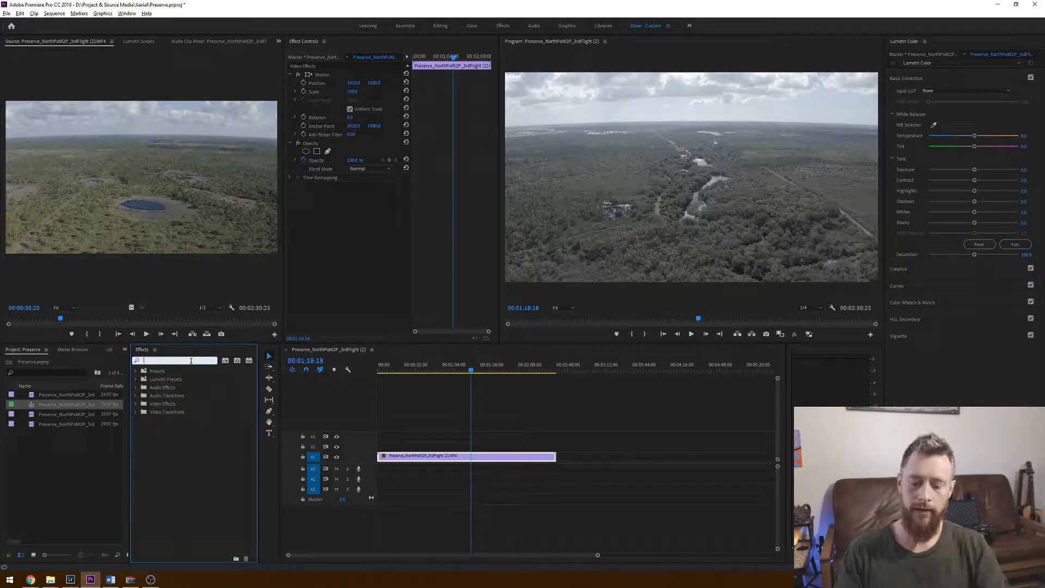
{"action": "type", "text": "distortion"}
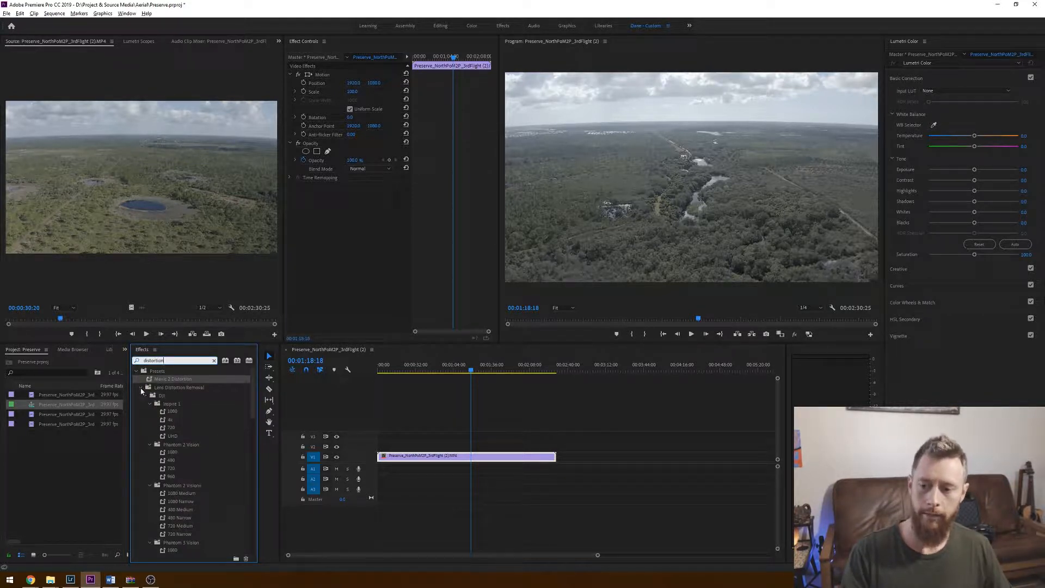
{"action": "scroll", "scroll_direction": "down", "scroll_amount": 3}
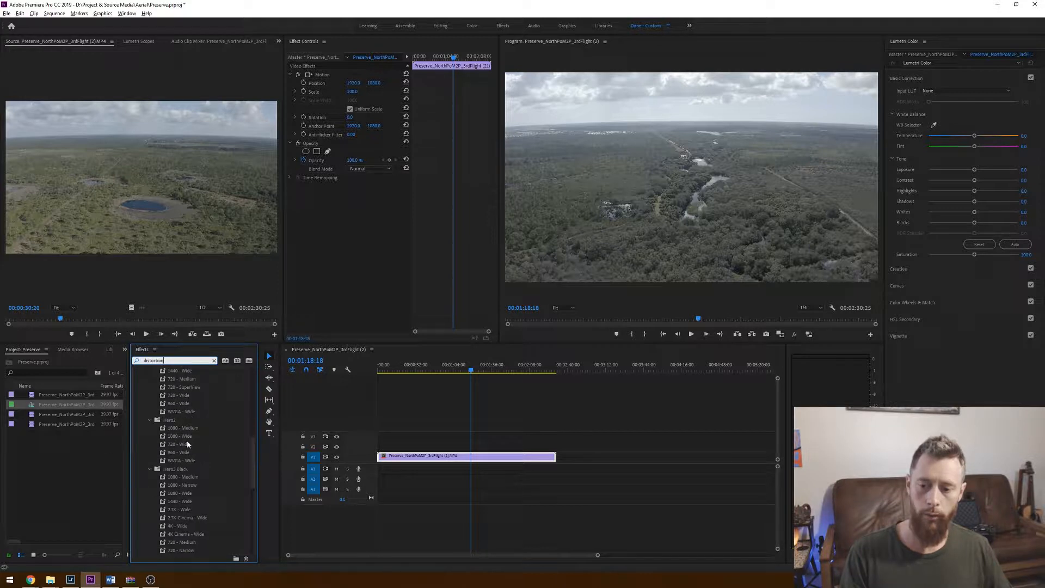
{"action": "scroll", "scroll_direction": "down", "scroll_amount": 3}
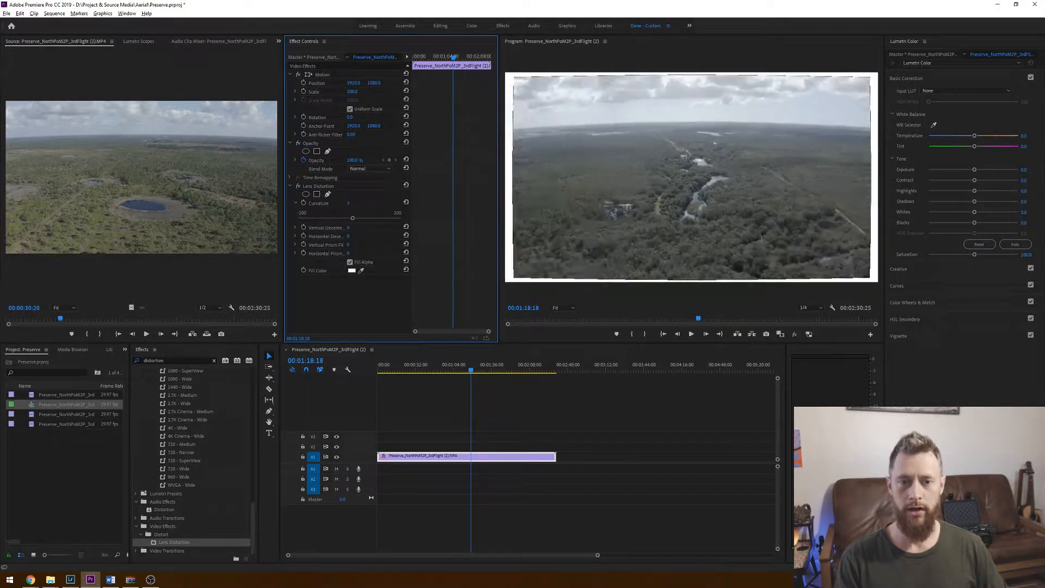
Nudge the Lens Distortion curvature slightly negative to straighten the warped horizon.
{"action": "left_click_drag", "start_coordinate": [353, 218], "coordinate": [373, 218]}
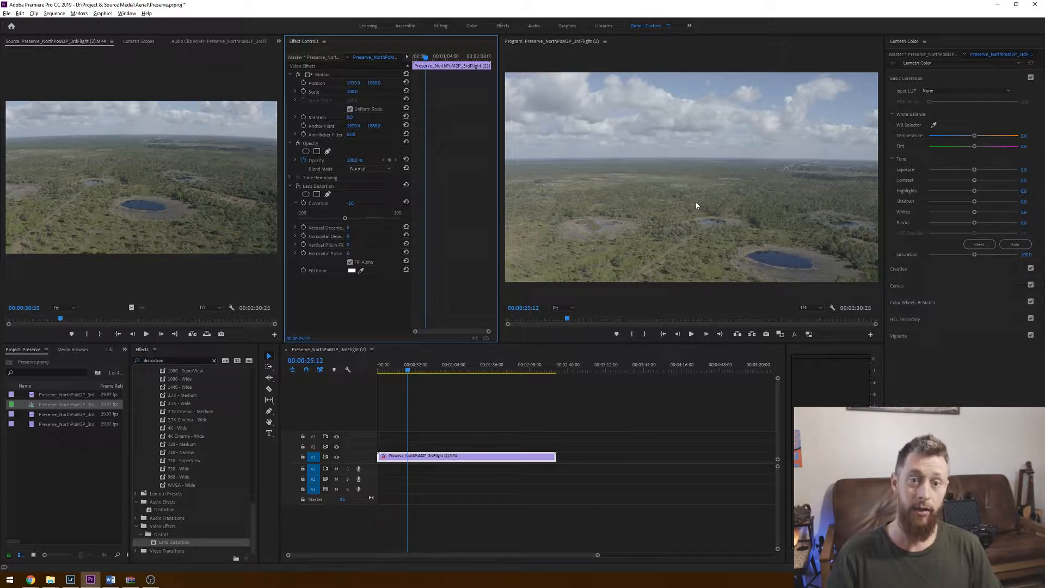
{"action": "mouse_move", "coordinate": [690, 202]}
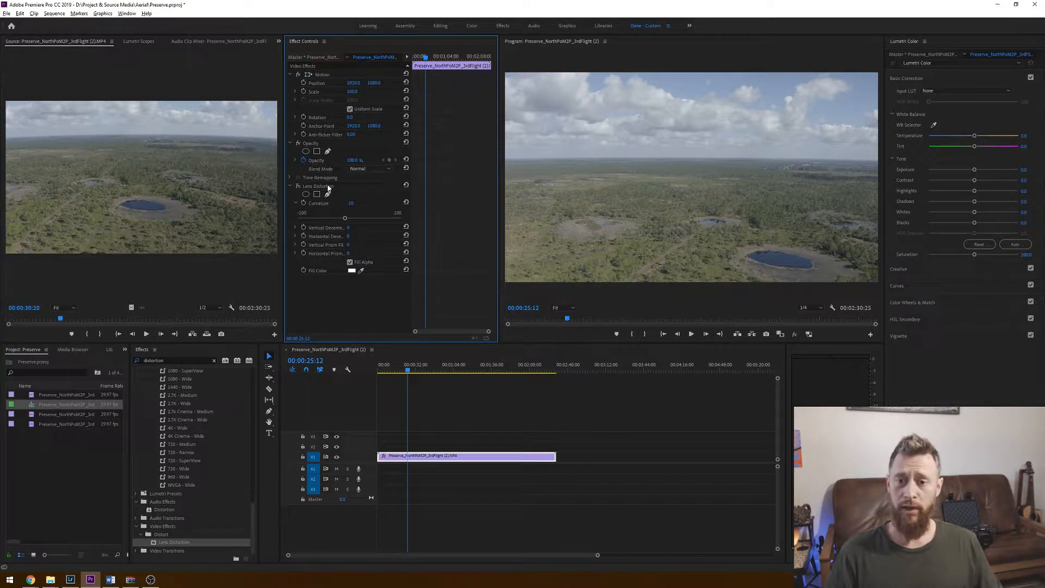
{"action": "mouse_move", "coordinate": [298, 186]}
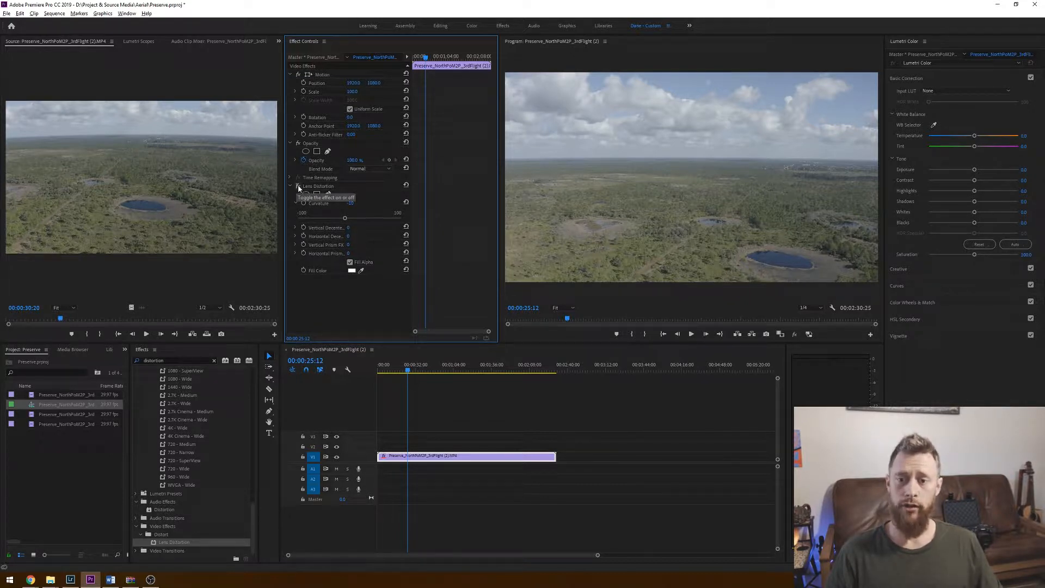
Toggle the Lens Distortion effect off to compare against the uncorrected footage.
{"action": "left_click", "coordinate": [297, 186]}
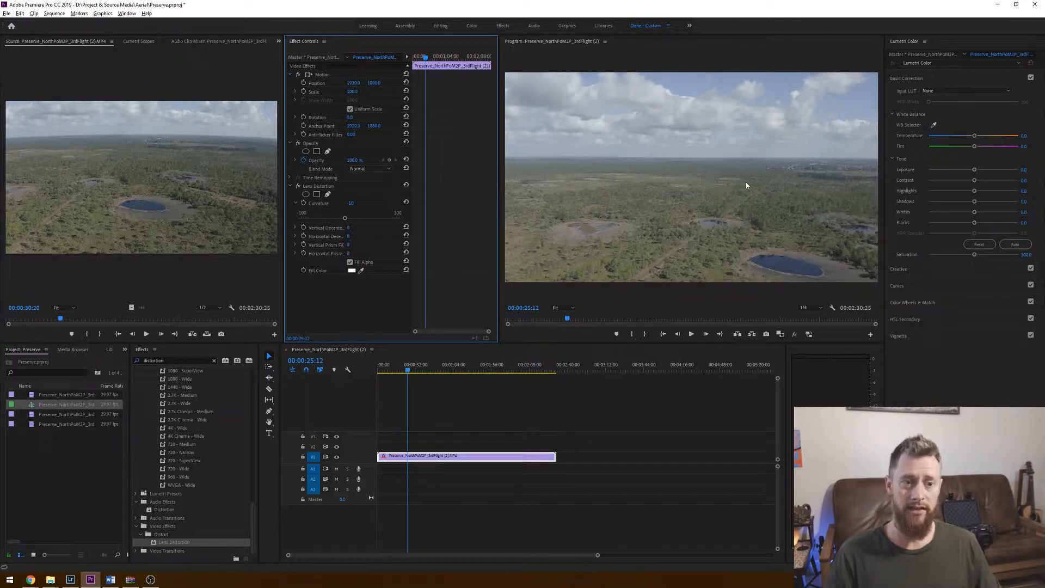
{"action": "mouse_move", "coordinate": [297, 189]}
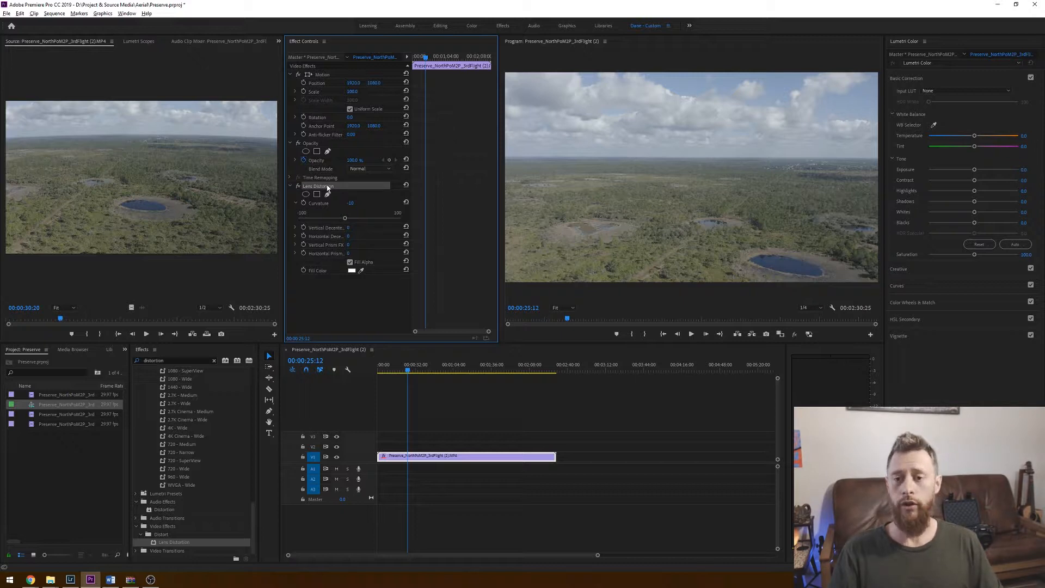
Save the Lens Distortion settings as a preset named 'Mavic 2 Distortion'.
{"action": "right_click", "coordinate": [326, 186]}
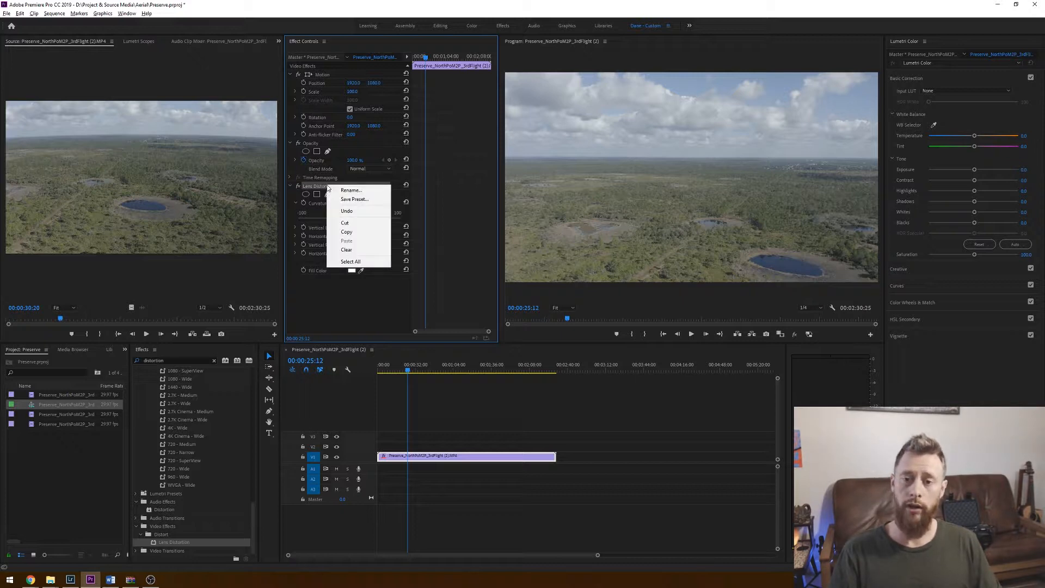
{"action": "mouse_move", "coordinate": [365, 178]}
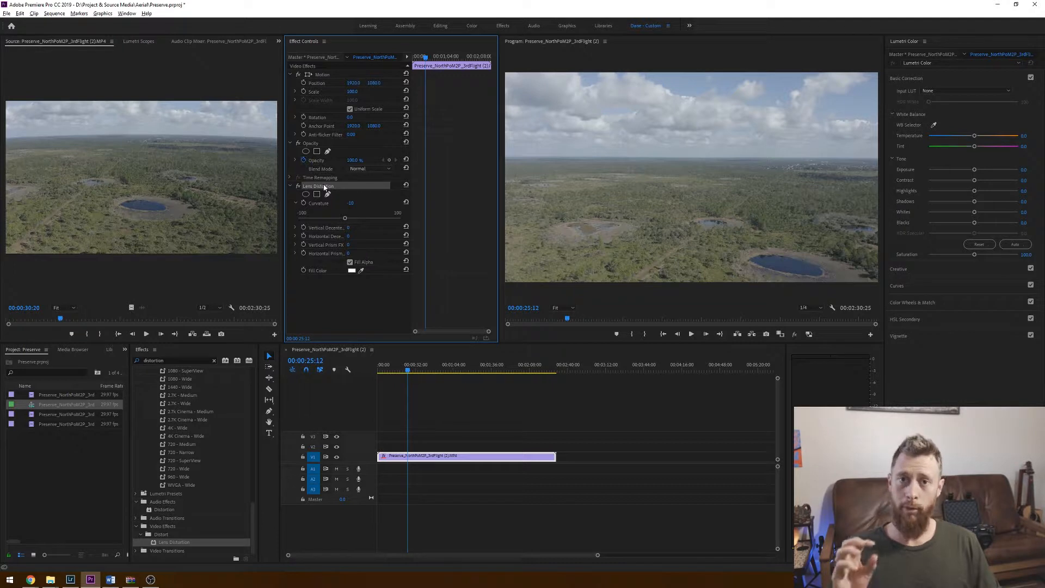
{"action": "right_click", "coordinate": [319, 186]}
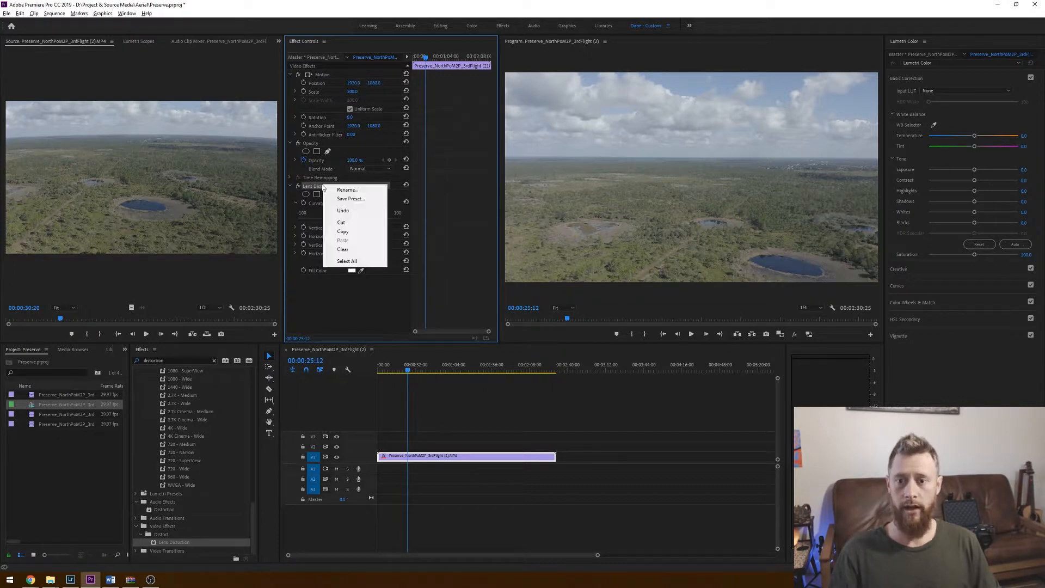
{"action": "left_click", "coordinate": [349, 198]}
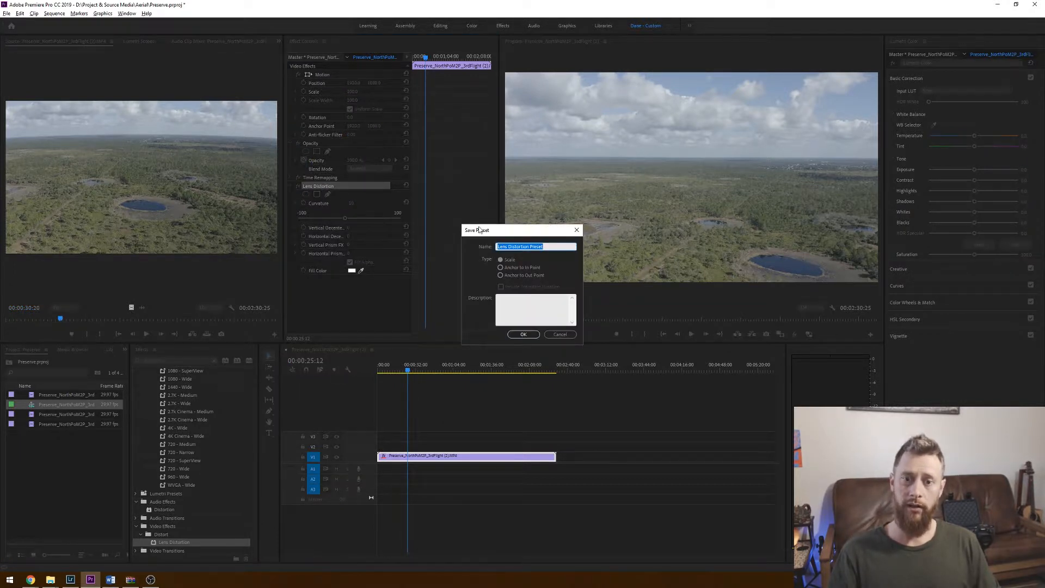
{"action": "type", "text": "Mavic 2"}
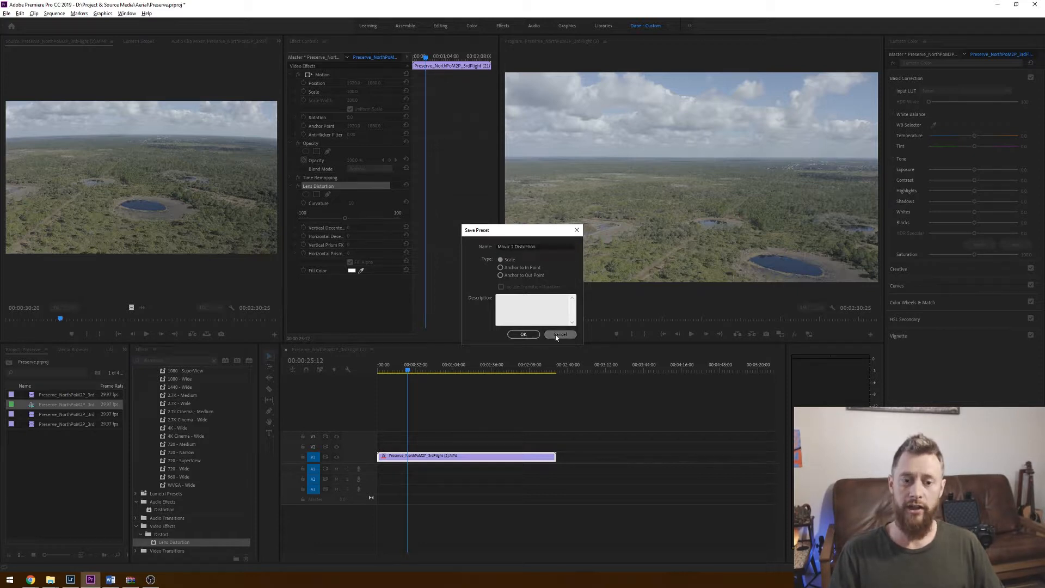
{"action": "left_click", "coordinate": [560, 334]}
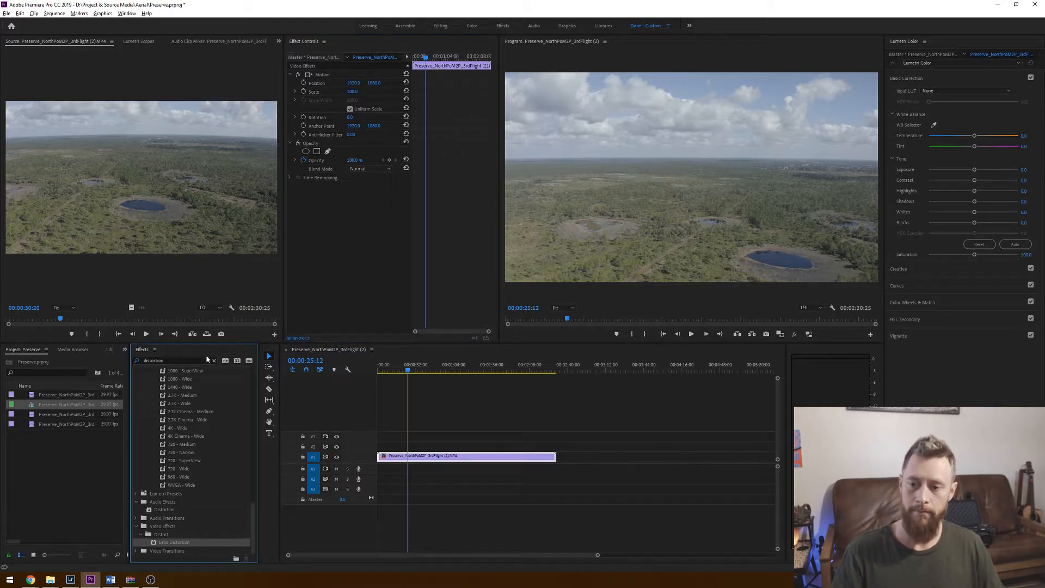
Clear the search and pick the Mavic 2 Distortion preset from the Presets folder.
{"action": "left_click", "coordinate": [213, 360]}
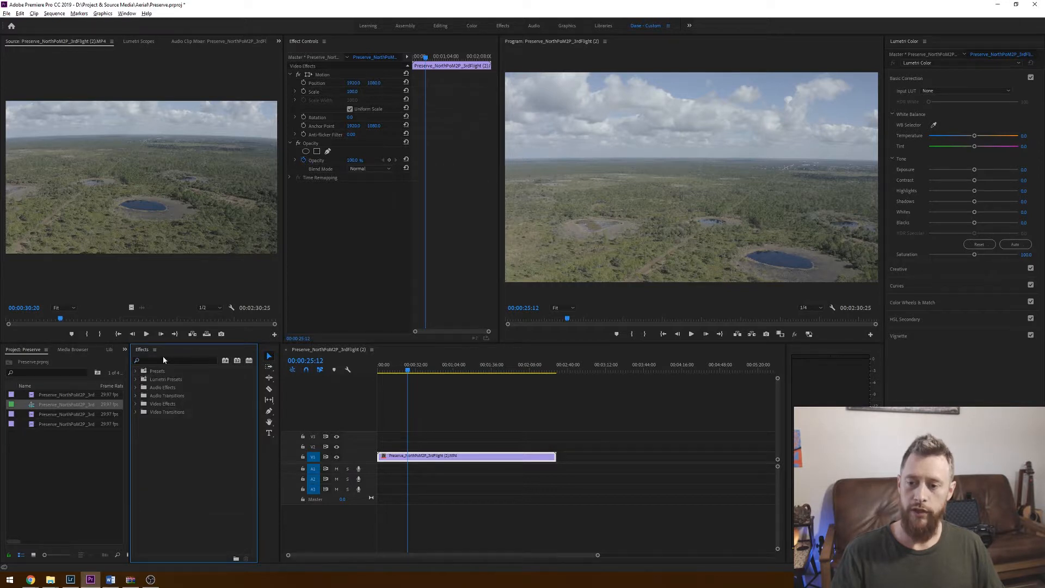
{"action": "left_click", "coordinate": [136, 370]}
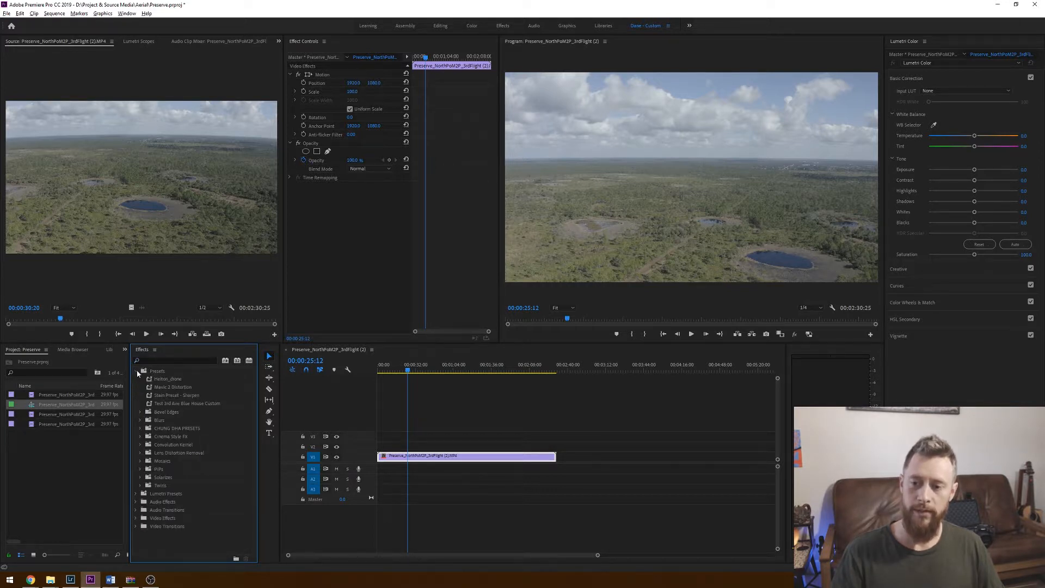
{"action": "left_click", "coordinate": [173, 386]}
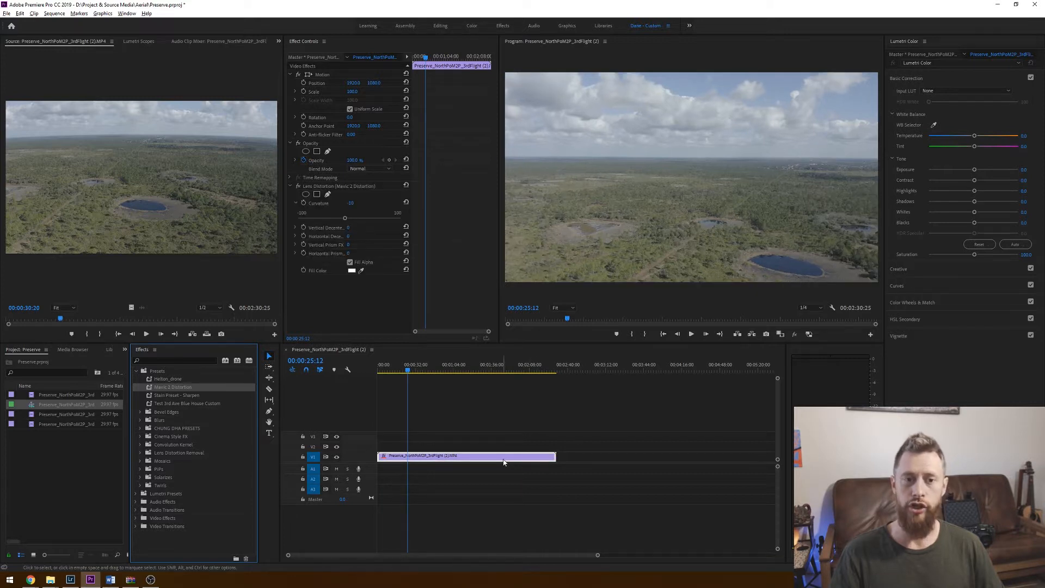
{"action": "mouse_move", "coordinate": [562, 156]}
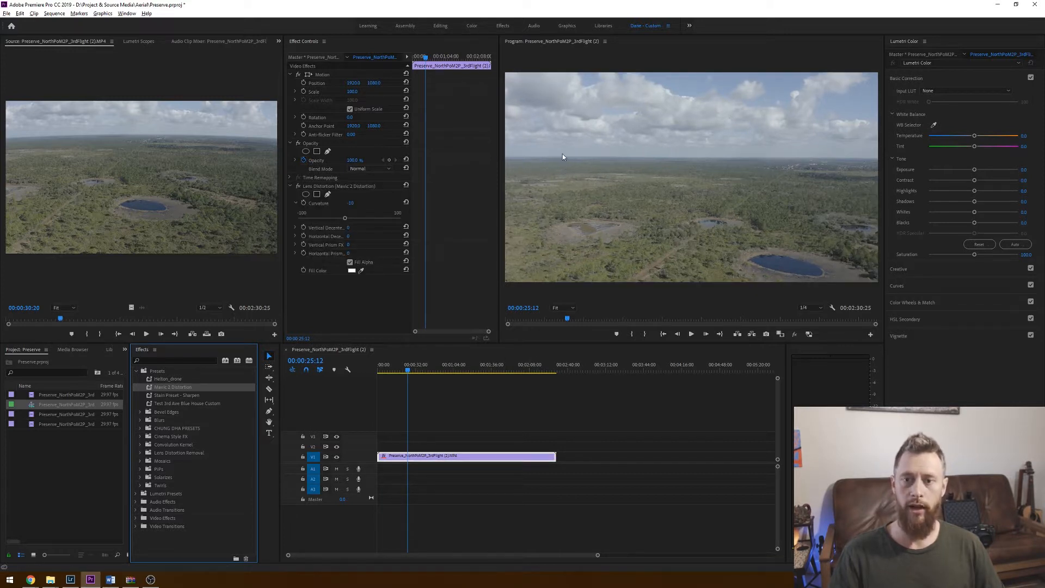